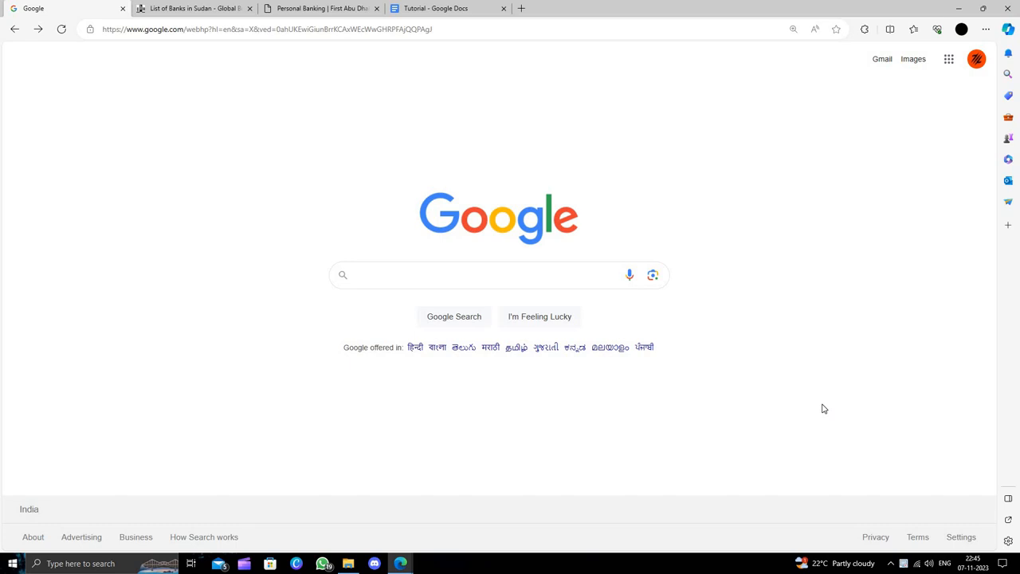
mouse_move(809, 416)
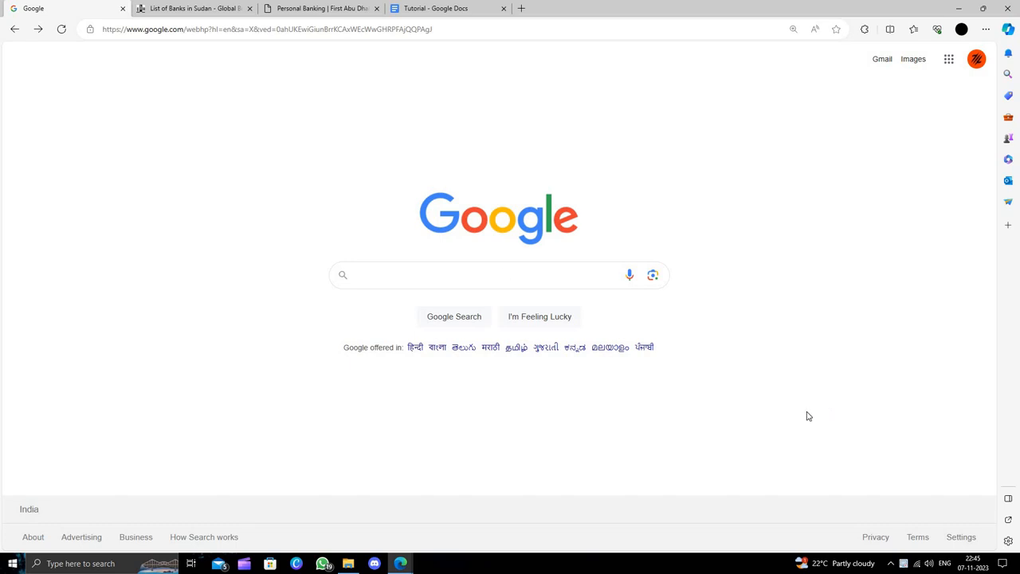
Search Google for 'top banks in sudan' to get a list of Sudanese banks.
click(494, 275)
text(top banks in sudan)
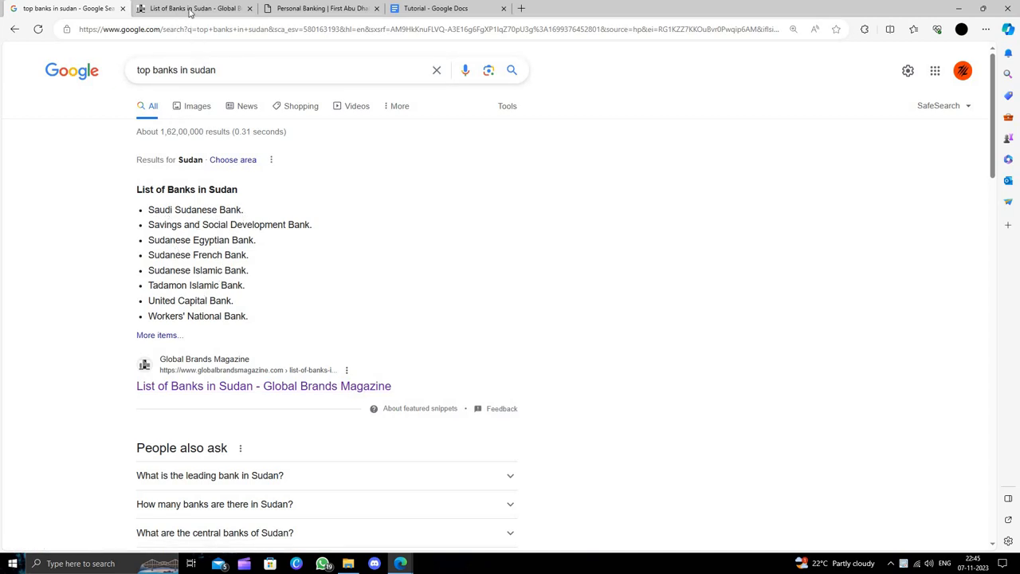
Move from the Global Brands Magazine list to First Abu Dhabi Bank's Contact Us page.
click(191, 8)
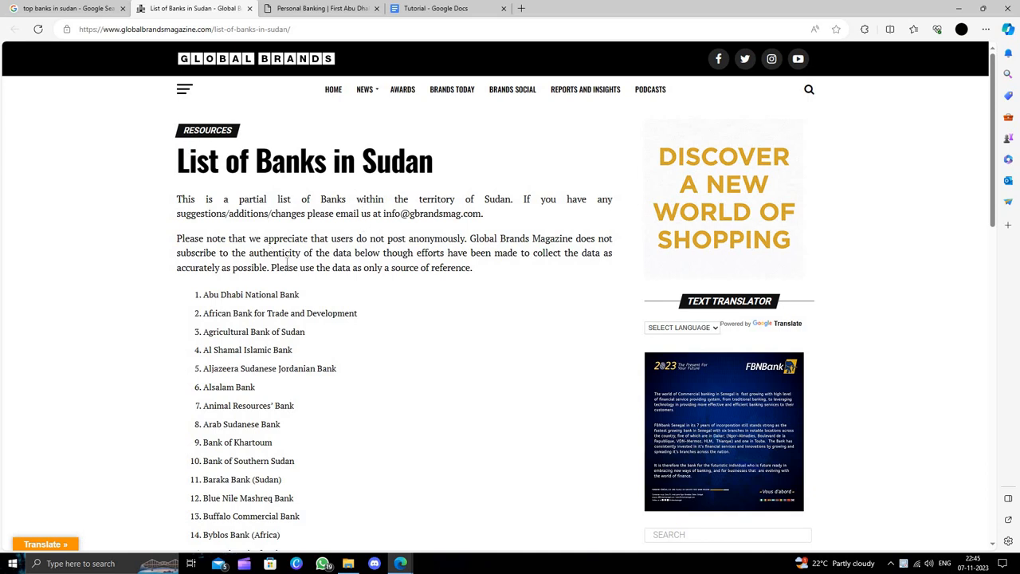
click(183, 29)
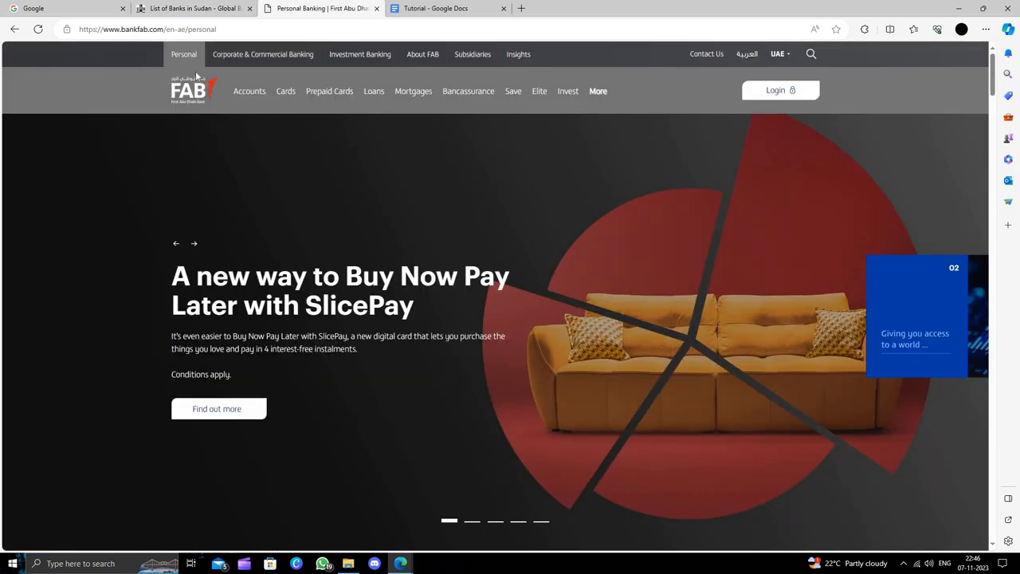
mouse_move(690, 123)
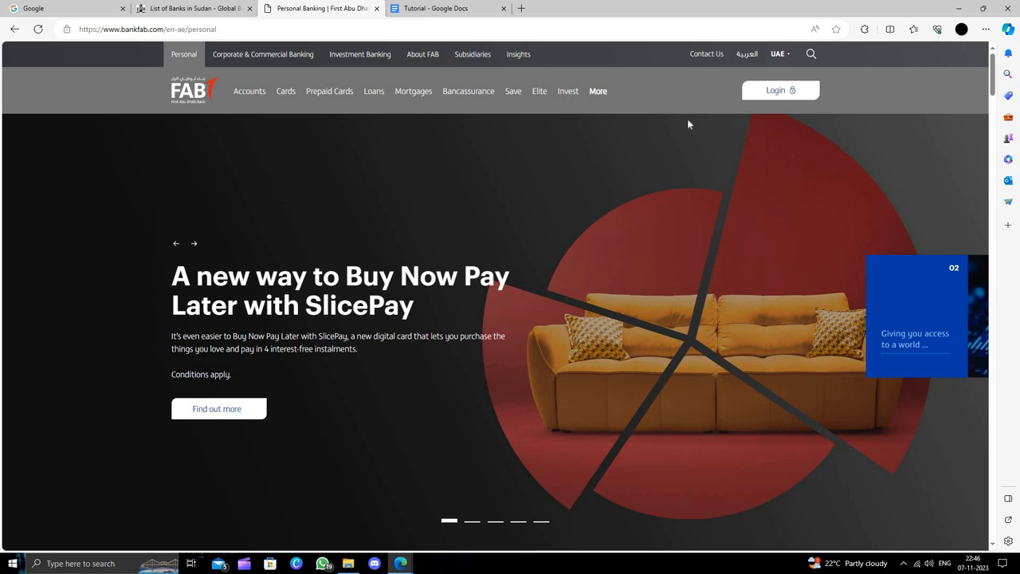
mouse_move(708, 59)
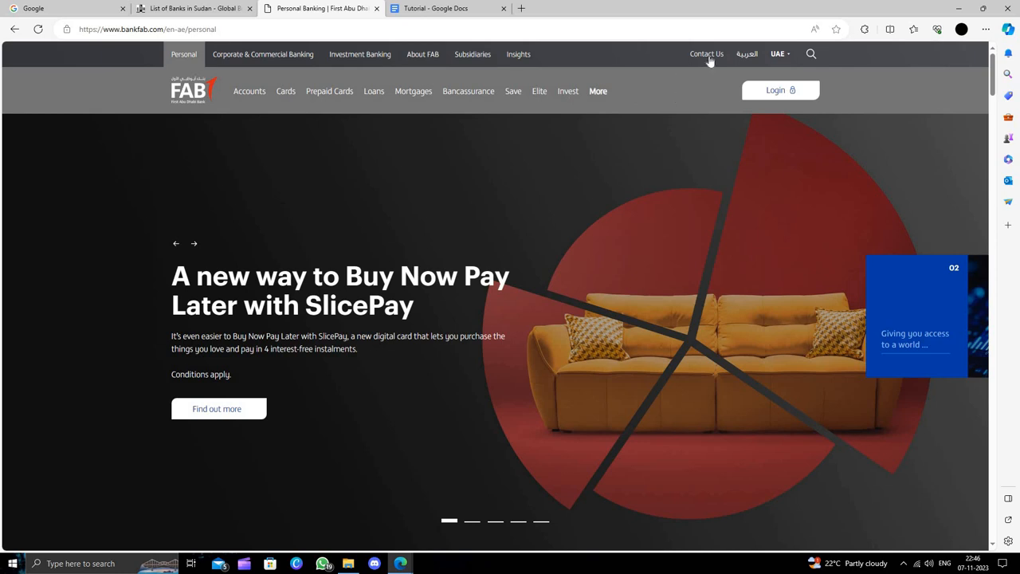
click(707, 55)
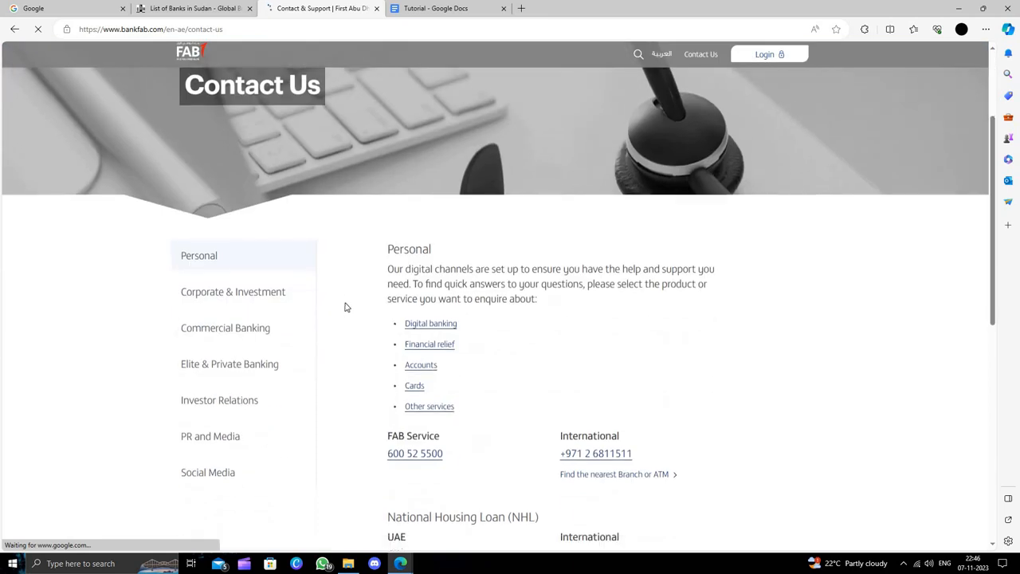
Scroll through First Abu Dhabi Bank's service phone numbers and branch/ATM finder, down to FAB Islamic, and back up.
scroll(down, 3)
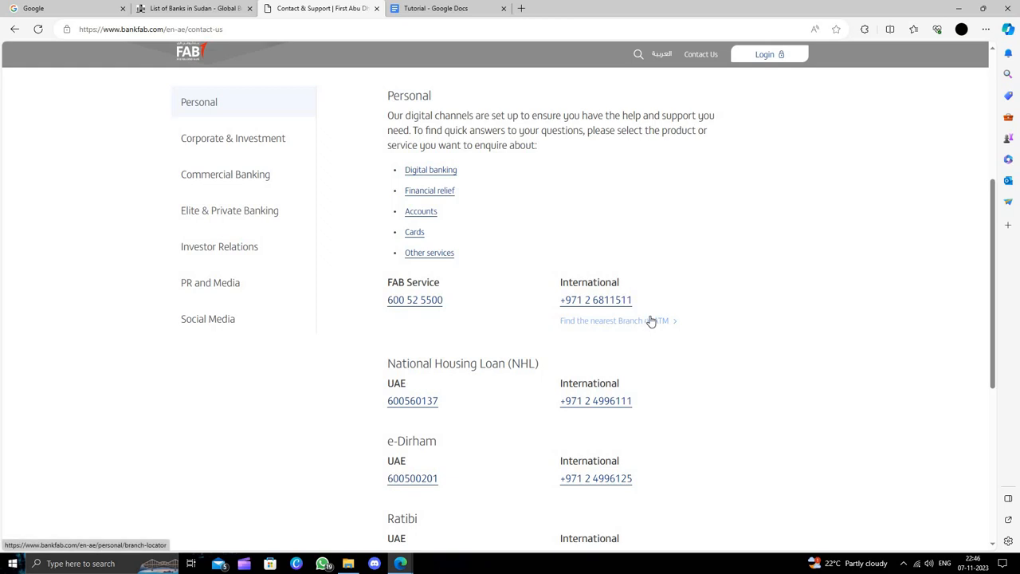
mouse_move(638, 325)
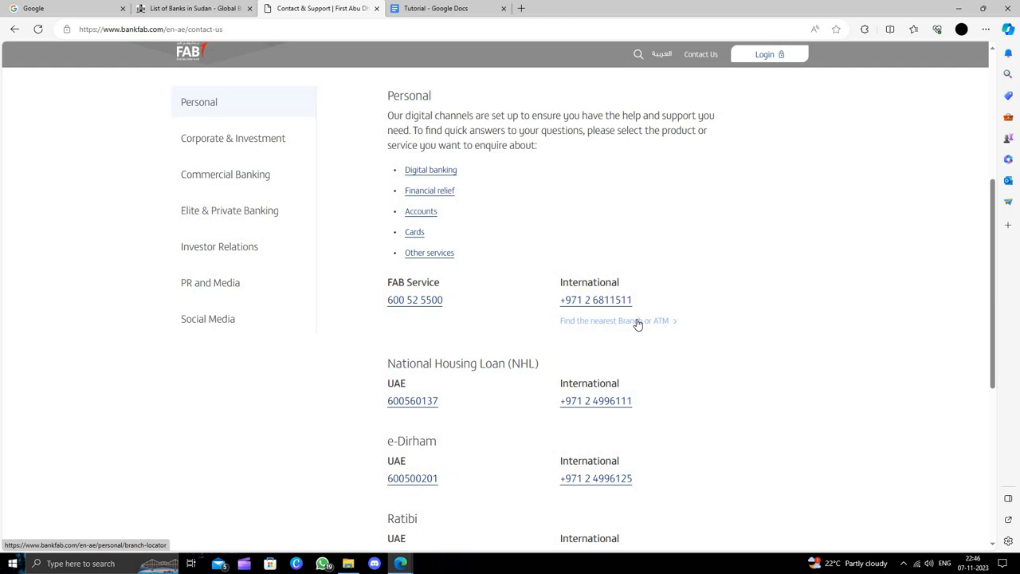
scroll(up, 3)
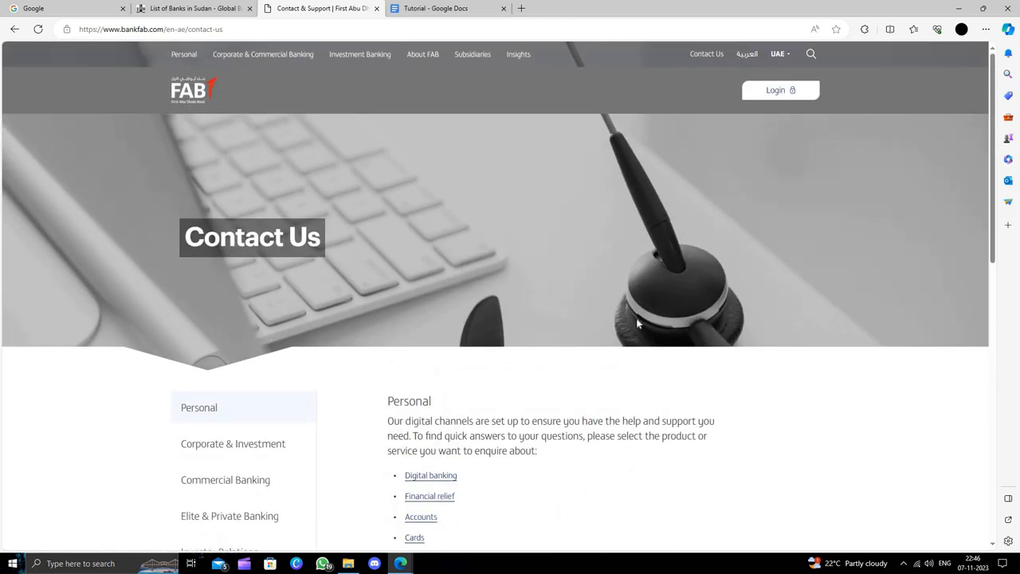
mouse_move(355, 119)
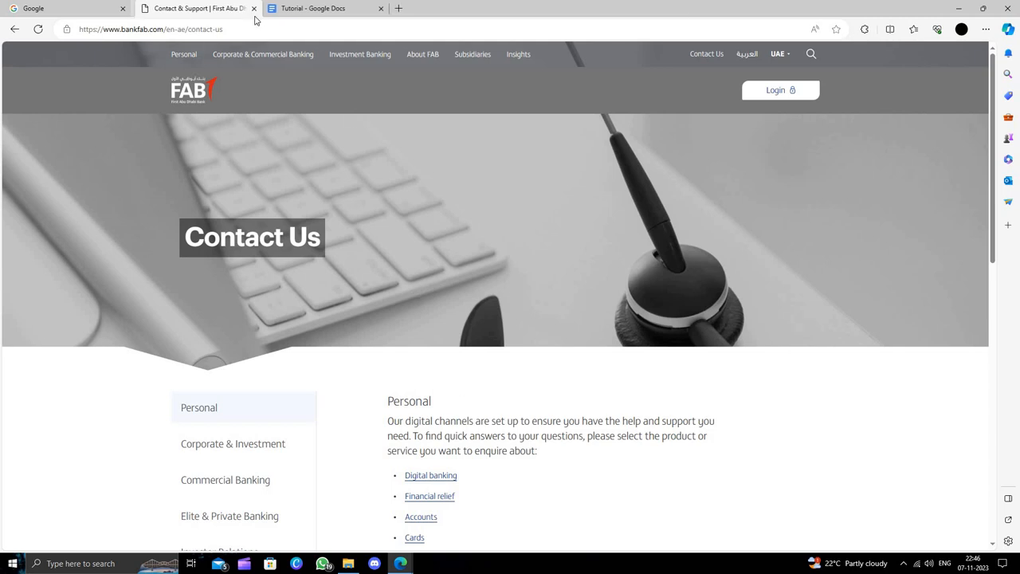
scroll(down, 3)
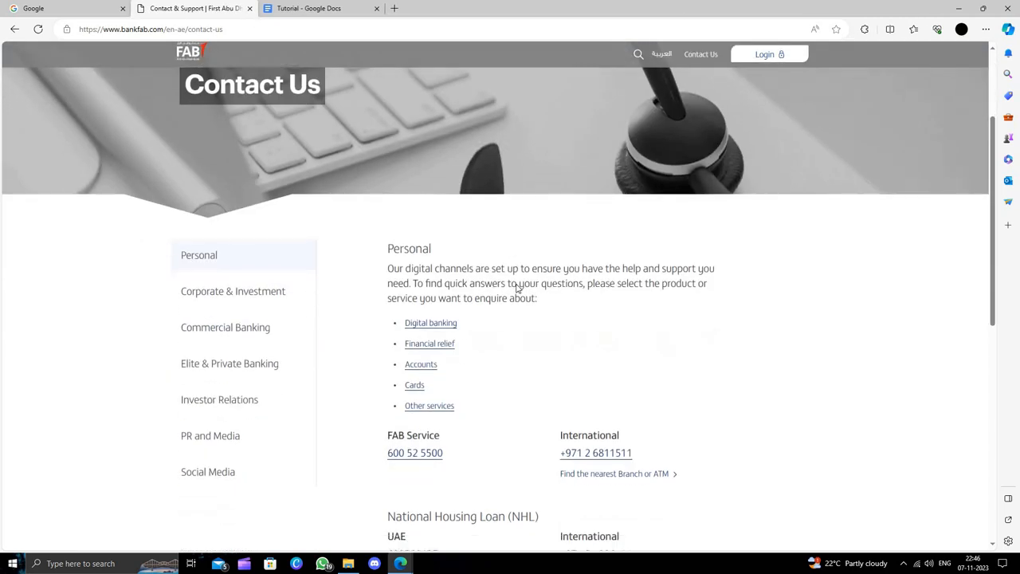
scroll(down, 3)
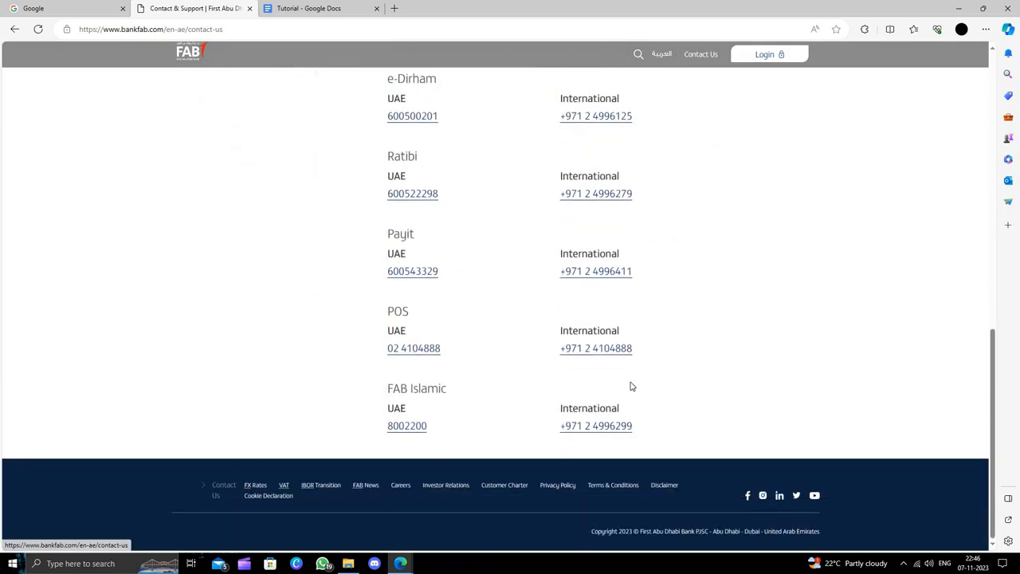
scroll(up, 3)
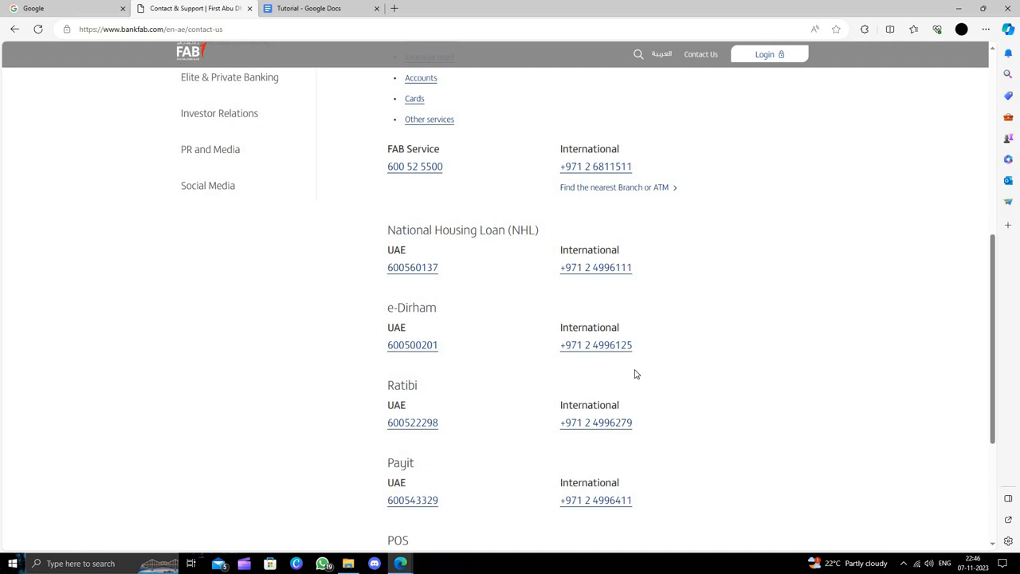
scroll(up, 3)
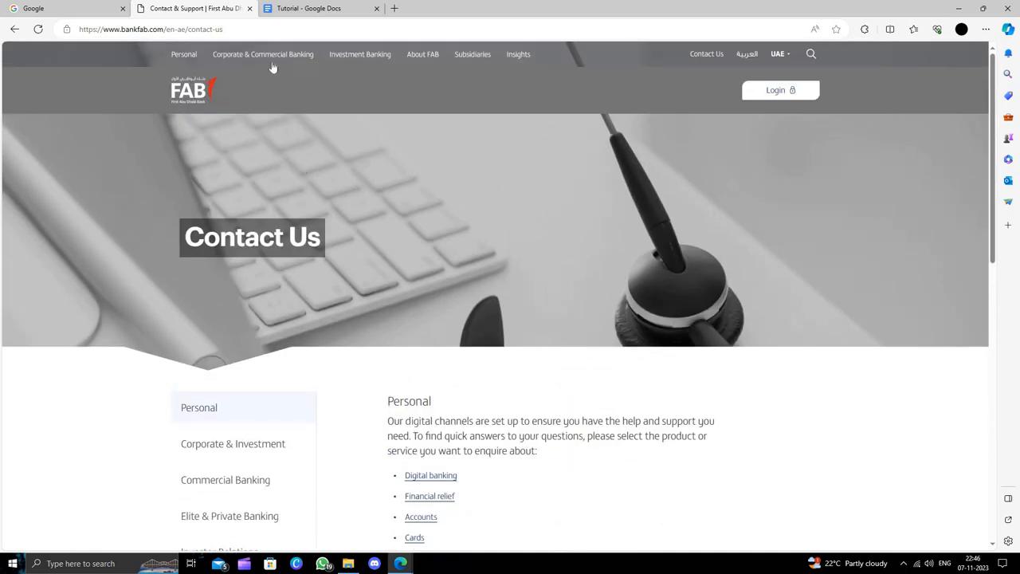